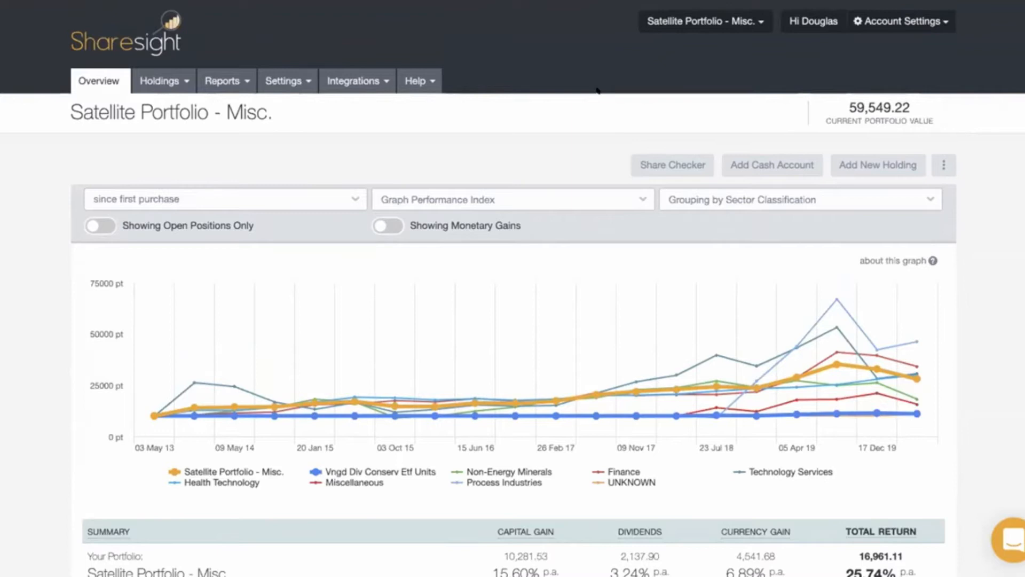
pyautogui.moveTo(751, 134)
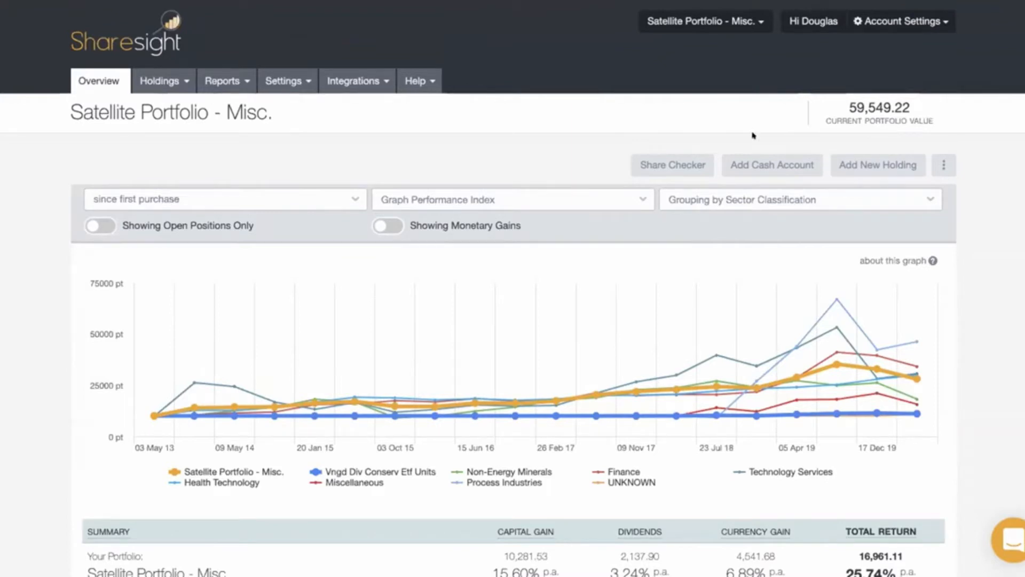
# Begin a new cash account on the Xero Account tab, then bring up the Integrations menu
pyautogui.click(771, 164)
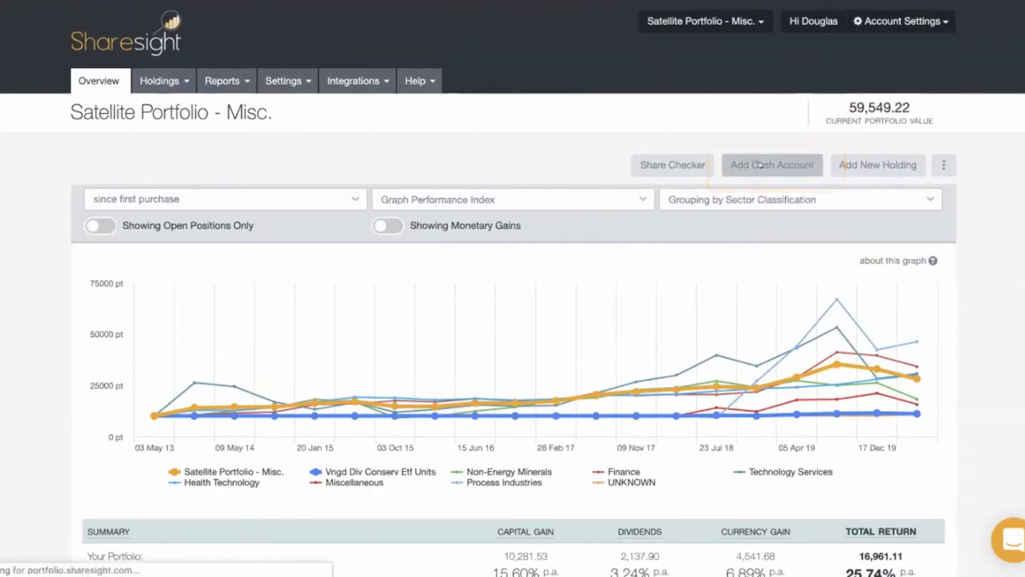
pyautogui.click(770, 164)
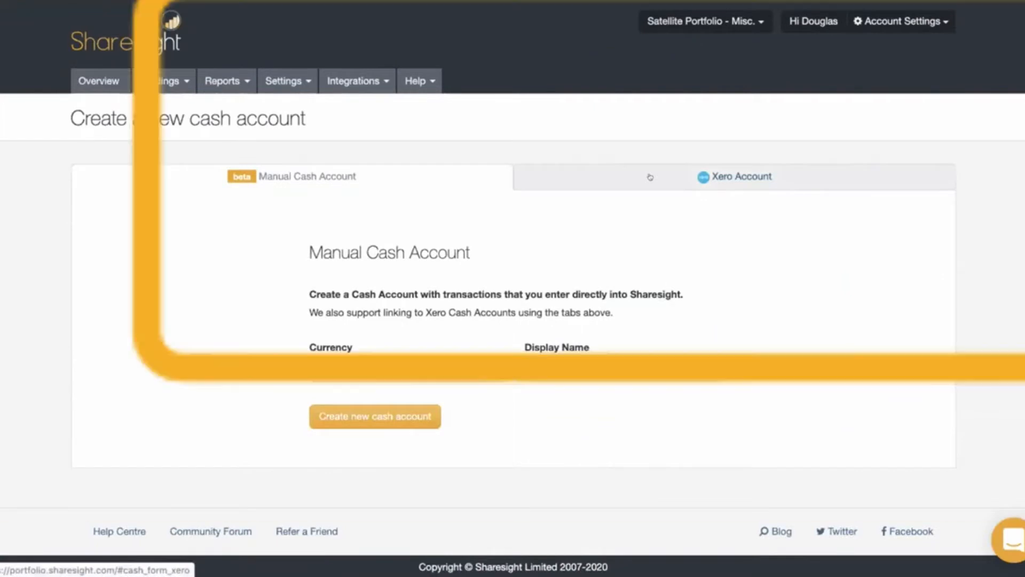
pyautogui.click(741, 176)
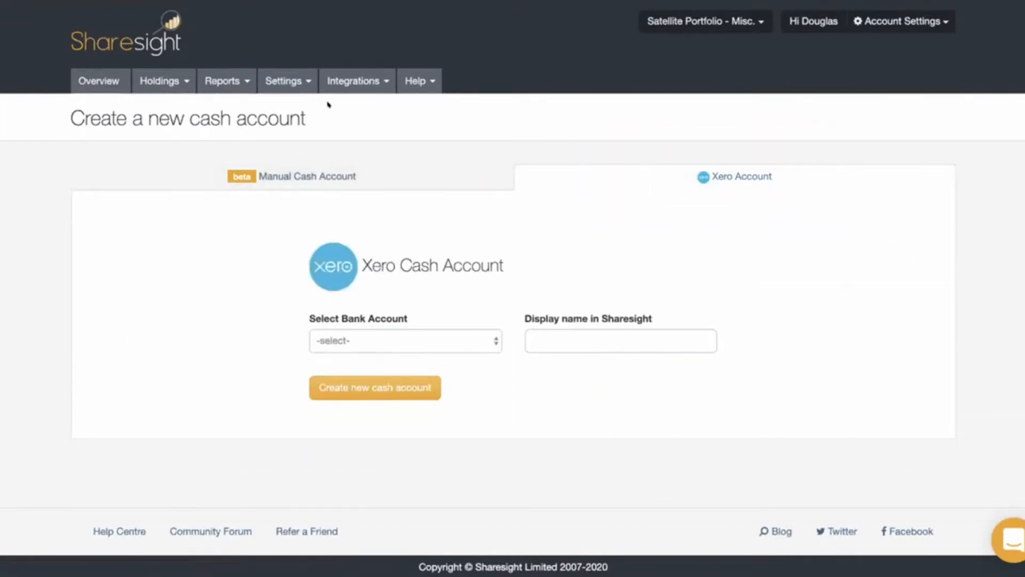
pyautogui.click(375, 387)
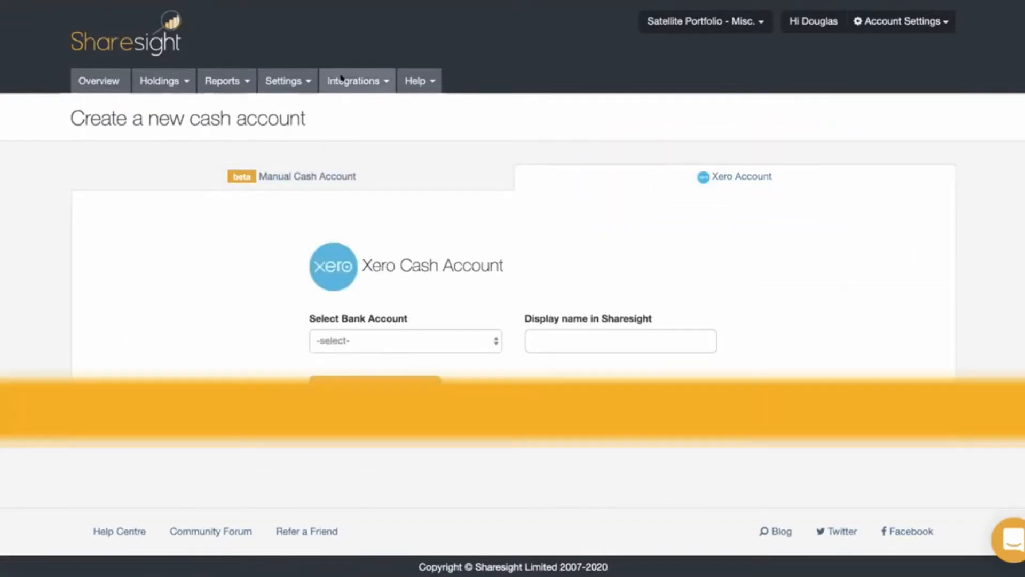
pyautogui.click(352, 80)
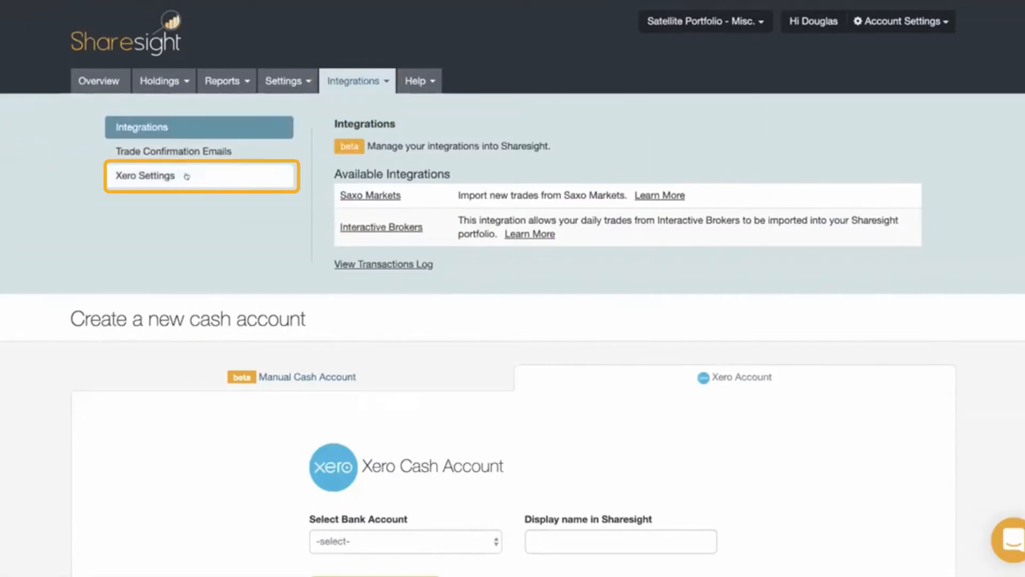
# Open Integrations > Xero Settings and choose Edit Settings under Manage Xero Connection
pyautogui.click(144, 174)
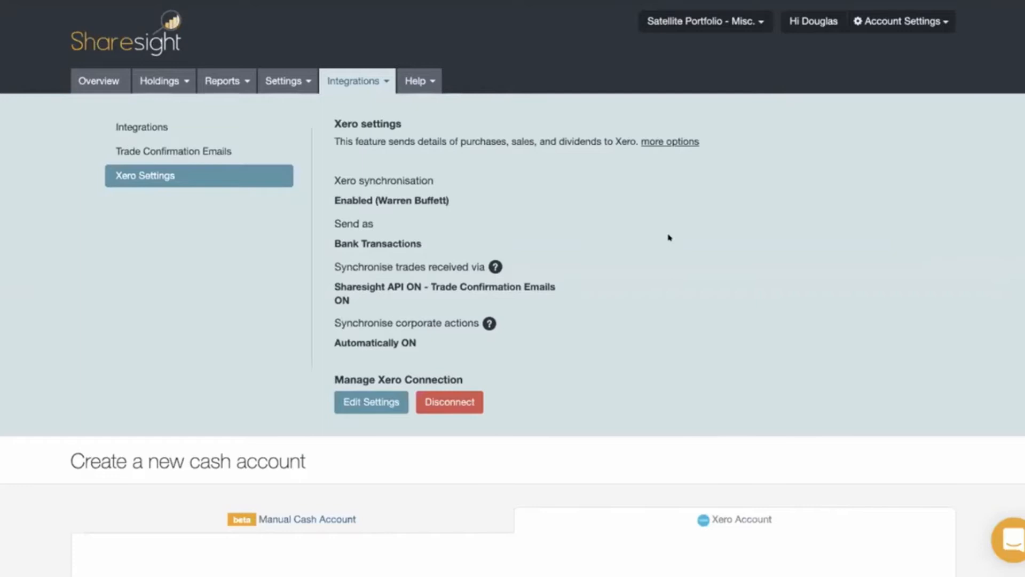
pyautogui.moveTo(582, 335)
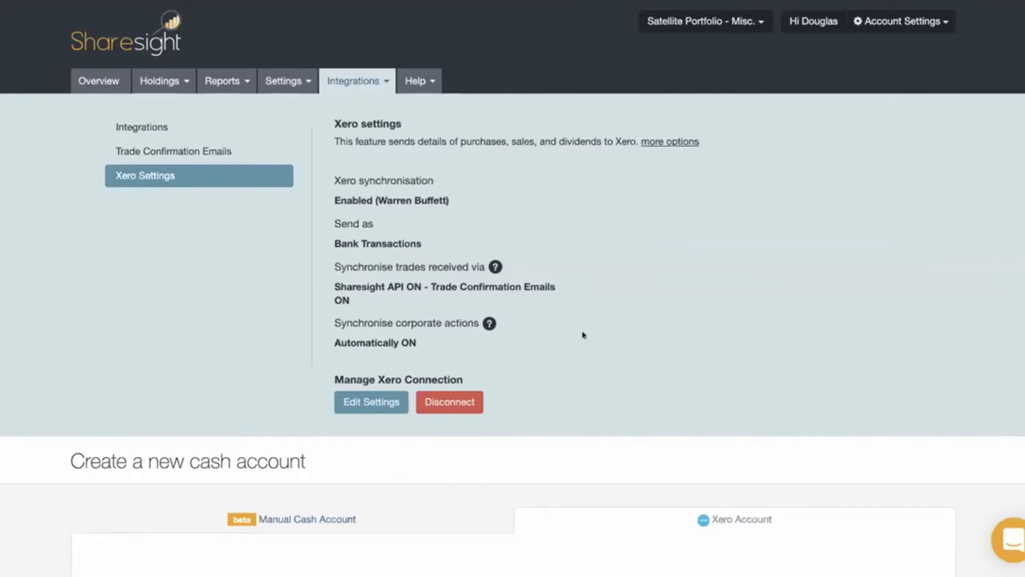
pyautogui.moveTo(619, 186)
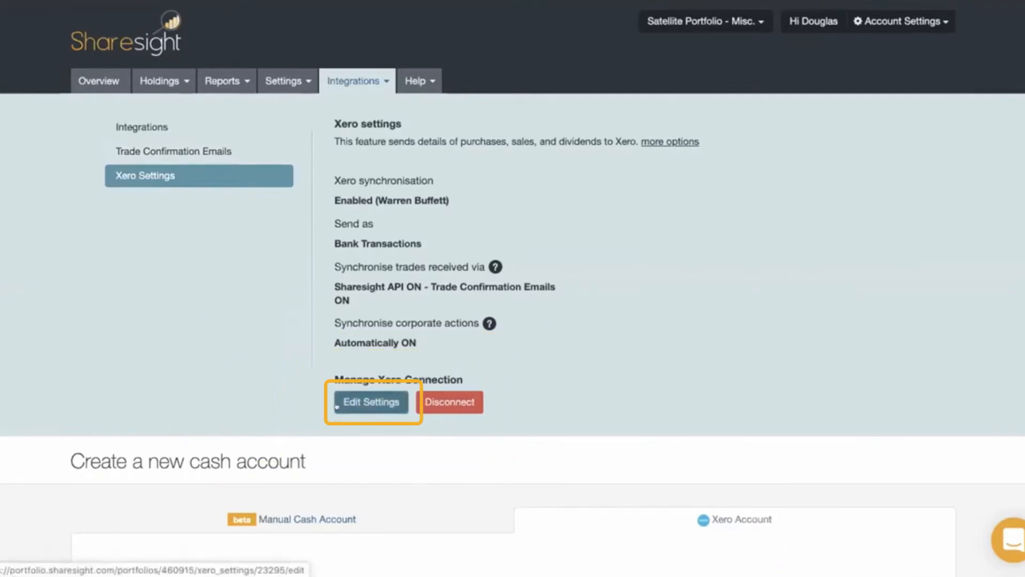
pyautogui.click(370, 402)
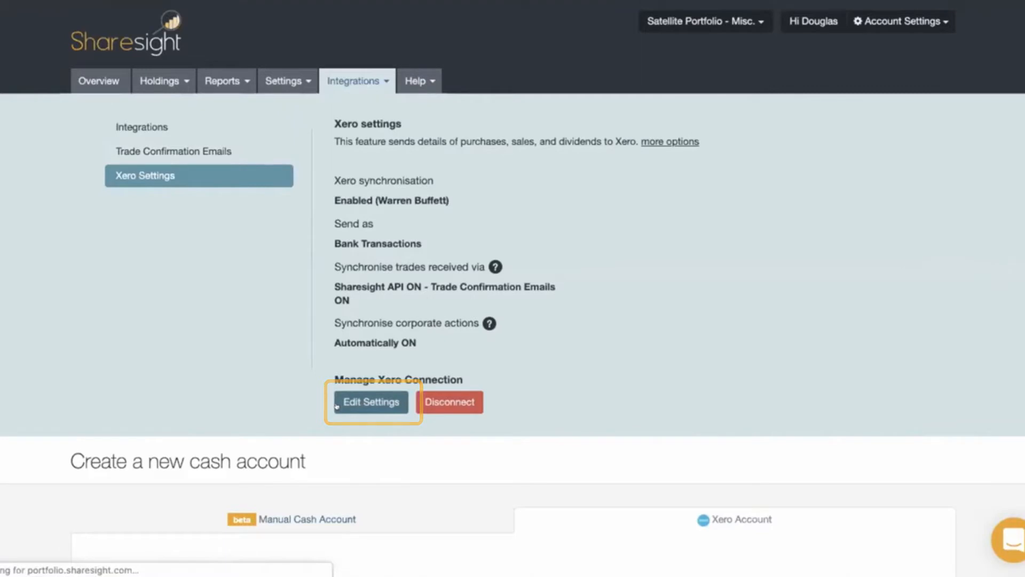
# Load the Xero Account Settings edit page and scroll down to Select Synchronisation Options
pyautogui.click(370, 402)
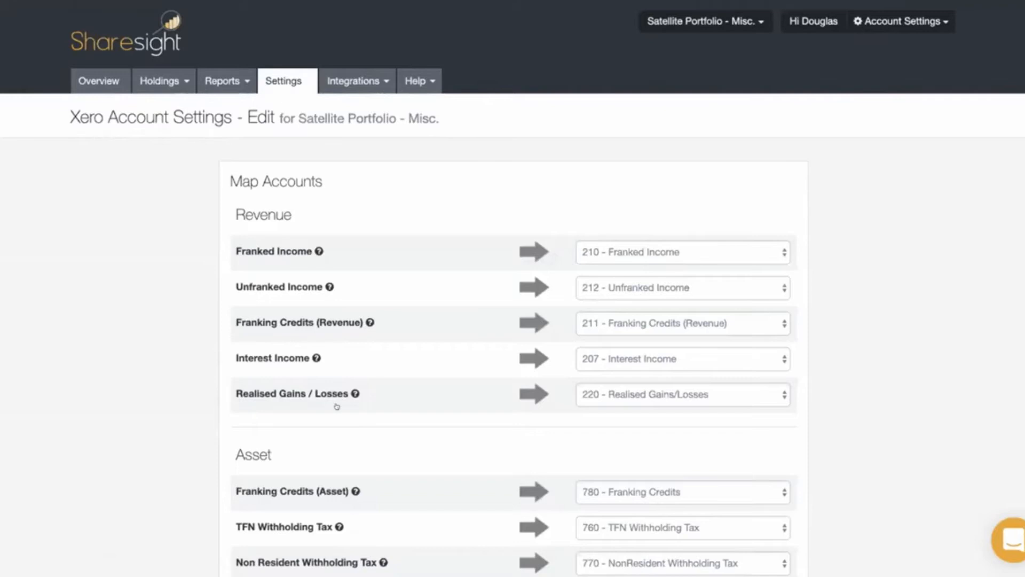
pyautogui.scroll(-3)
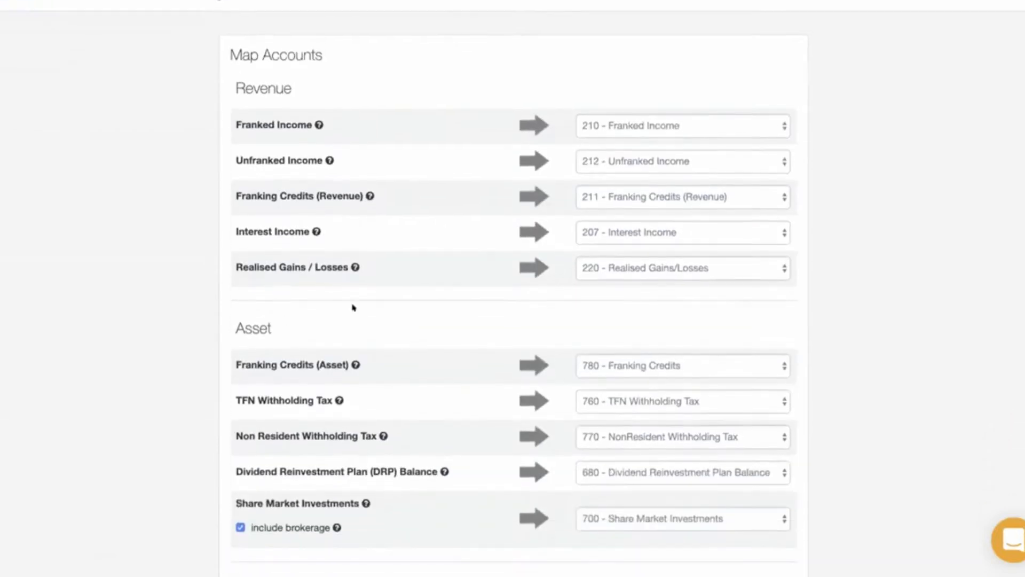
pyautogui.scroll(-3)
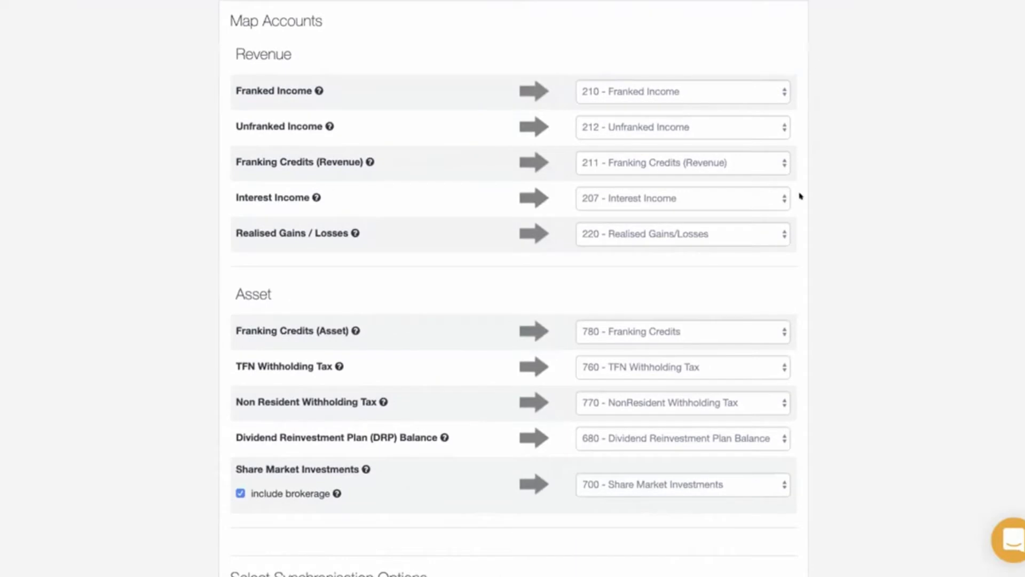
pyautogui.scroll(-3)
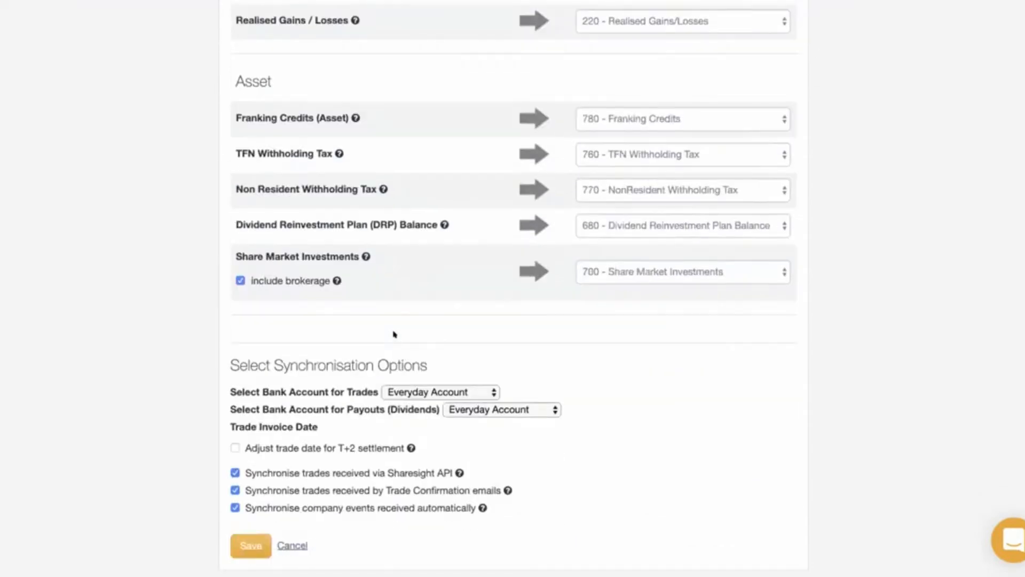
pyautogui.scroll(-3)
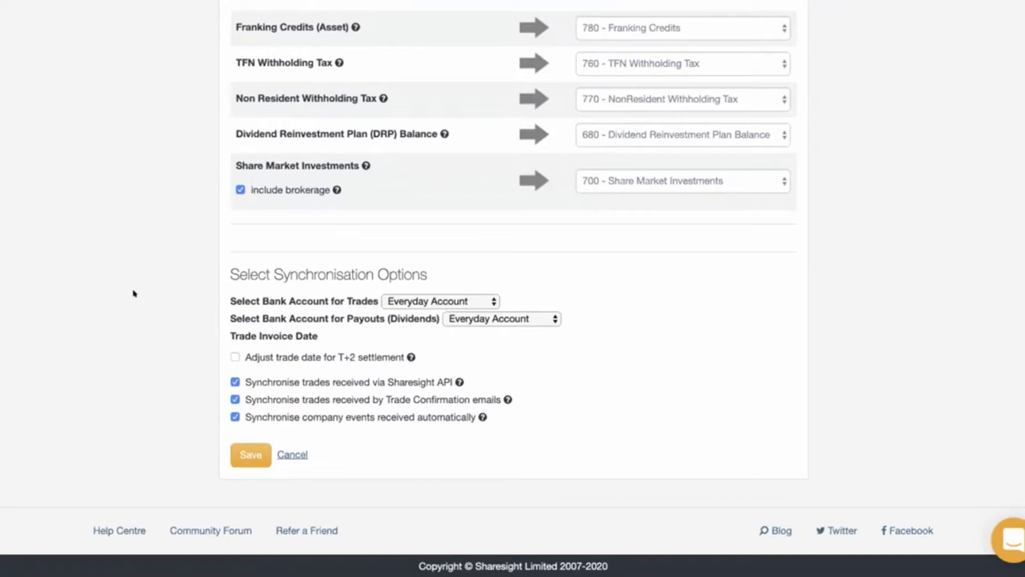
pyautogui.moveTo(353, 259)
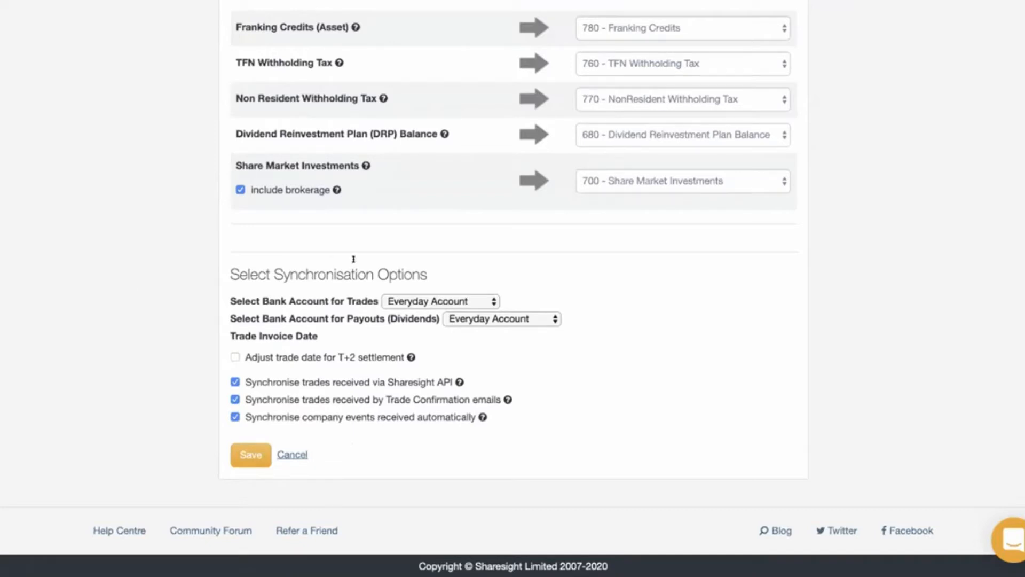
pyautogui.moveTo(502, 283)
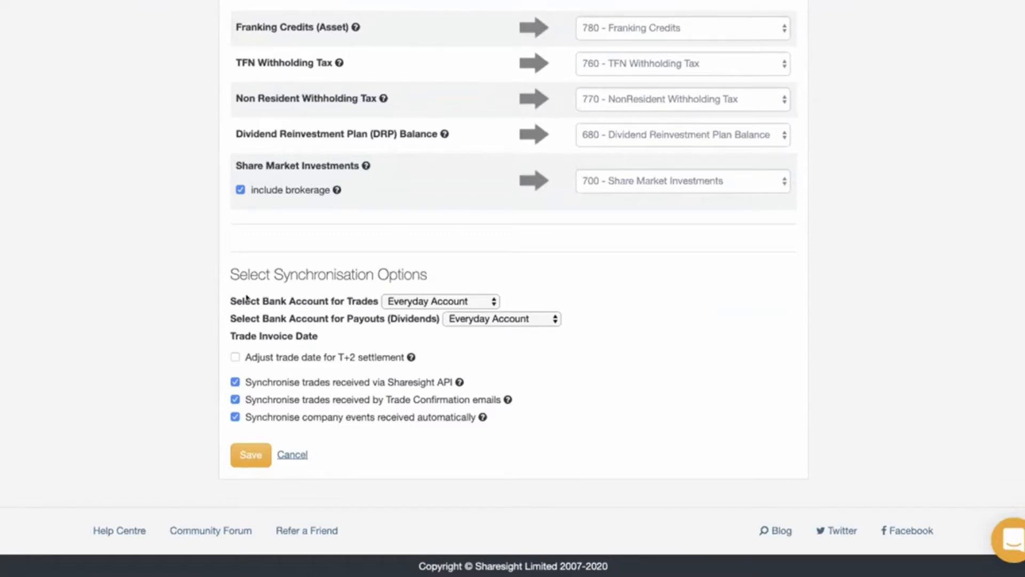
pyautogui.moveTo(425, 294)
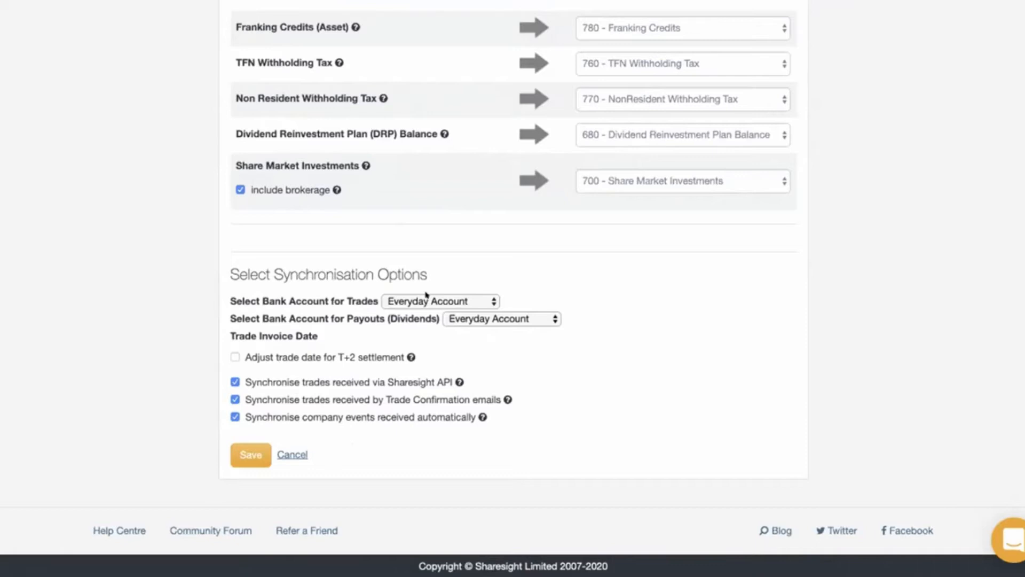
# Keep Everyday Account for both trades and dividend payouts, then go back to Overview
pyautogui.click(439, 301)
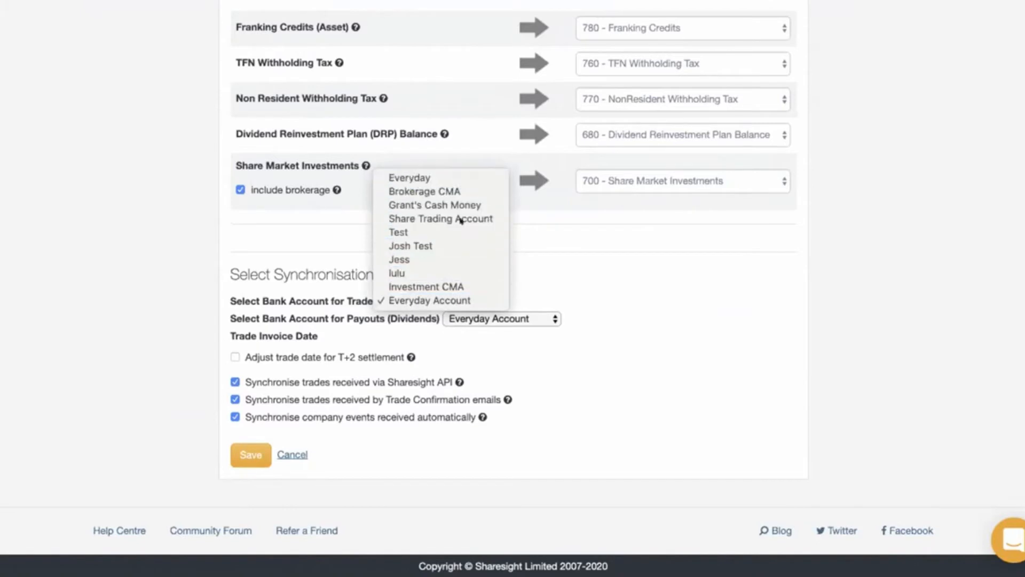
pyautogui.click(429, 300)
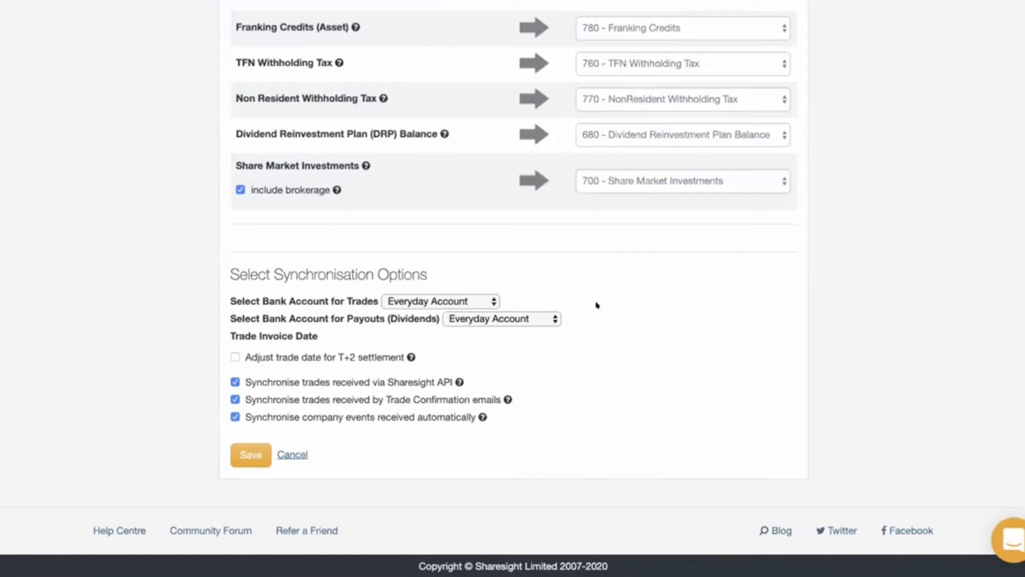
pyautogui.click(501, 319)
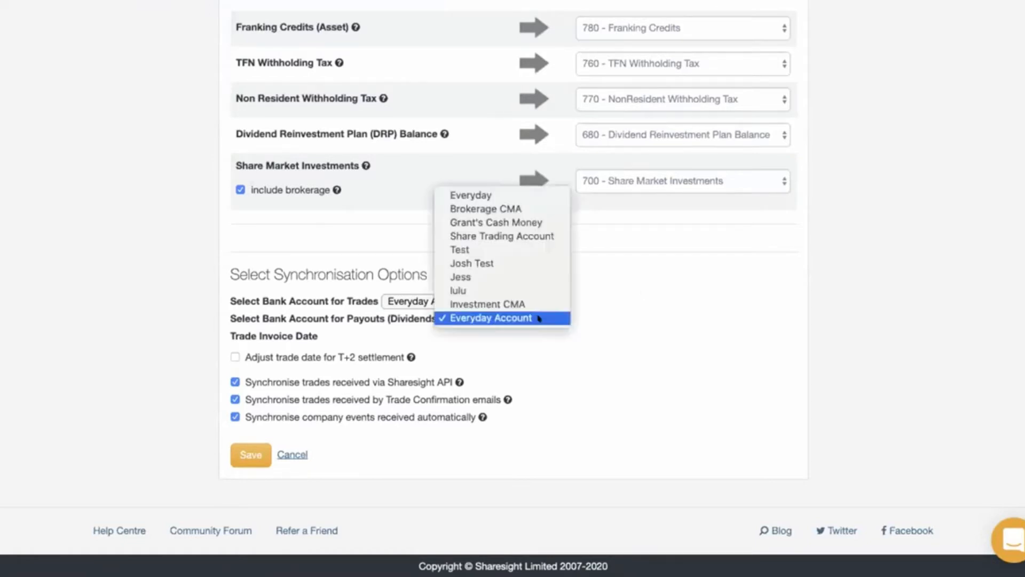
pyautogui.moveTo(495, 223)
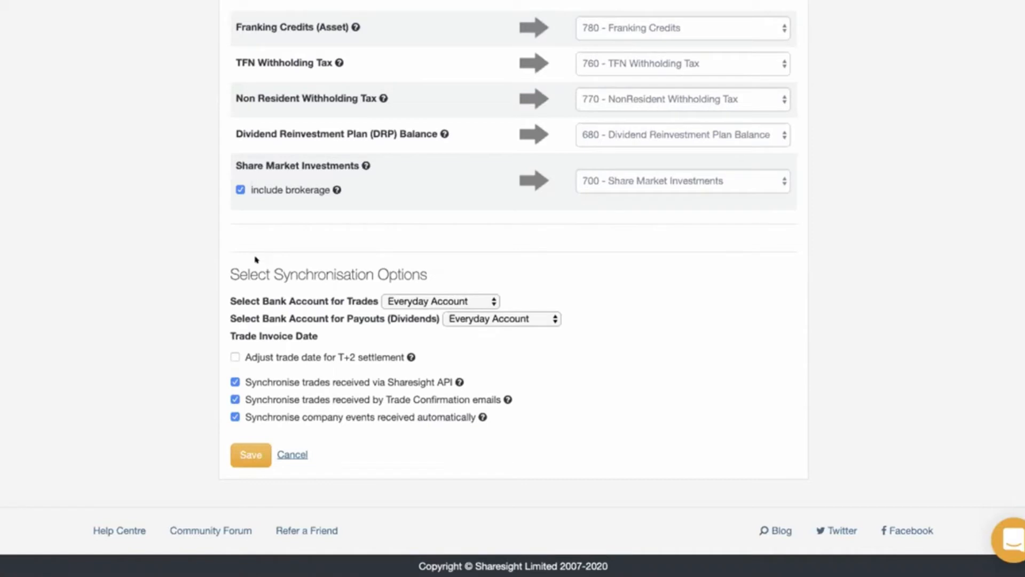
pyautogui.moveTo(170, 417)
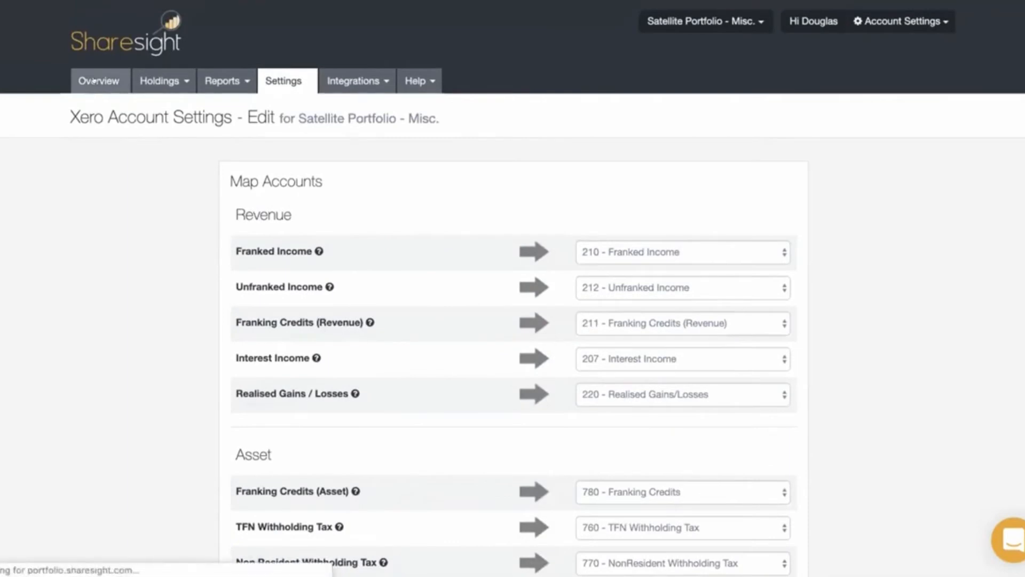
pyautogui.click(98, 81)
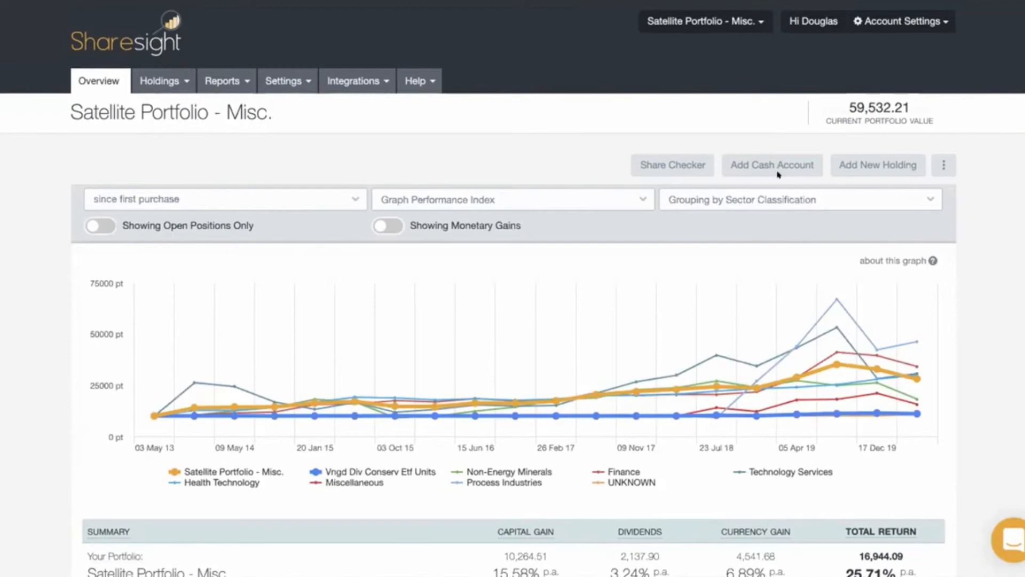
pyautogui.click(772, 165)
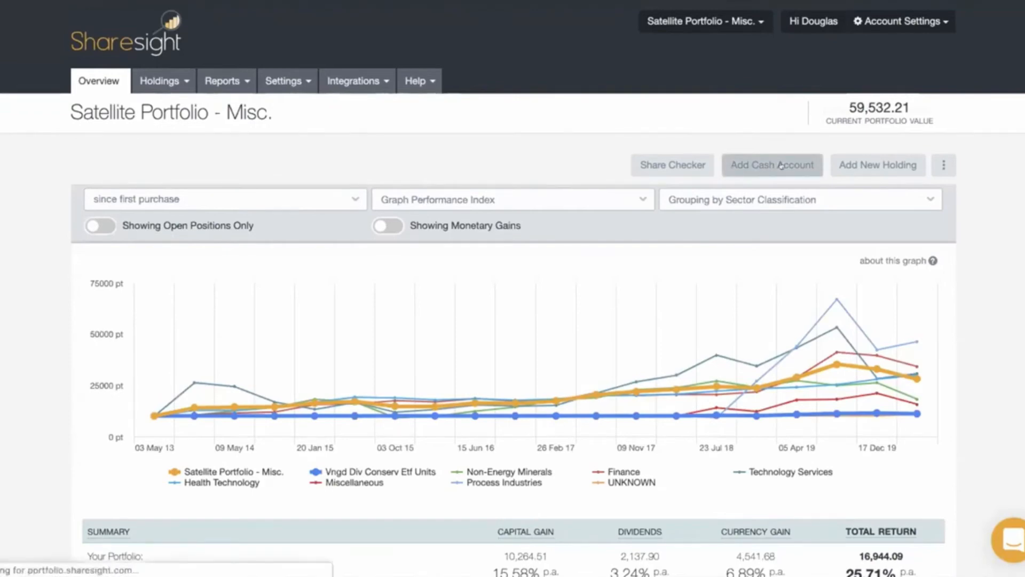
# Open Add Cash Account and switch to the Xero Account tab's empty form
pyautogui.click(771, 164)
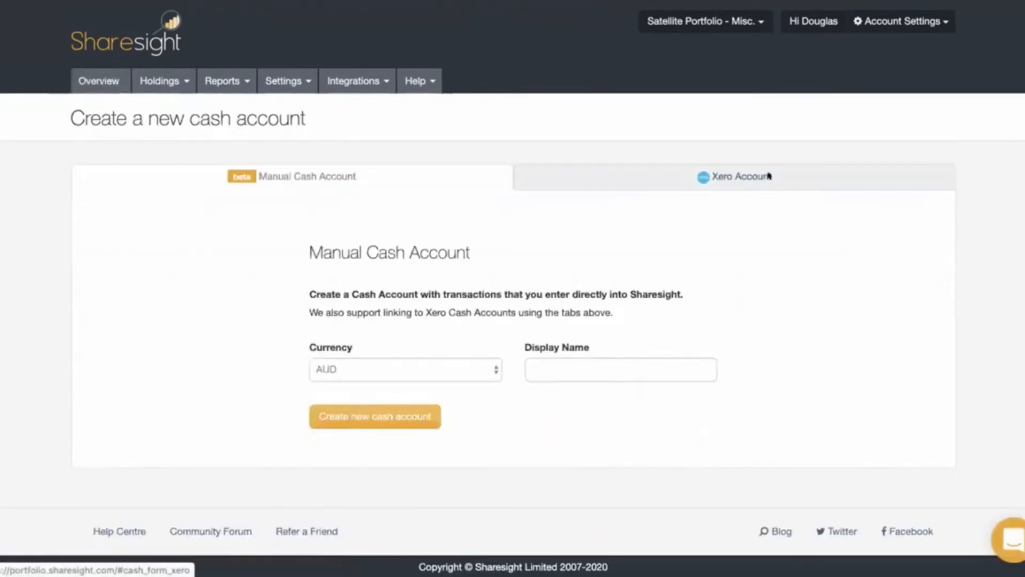
pyautogui.click(734, 175)
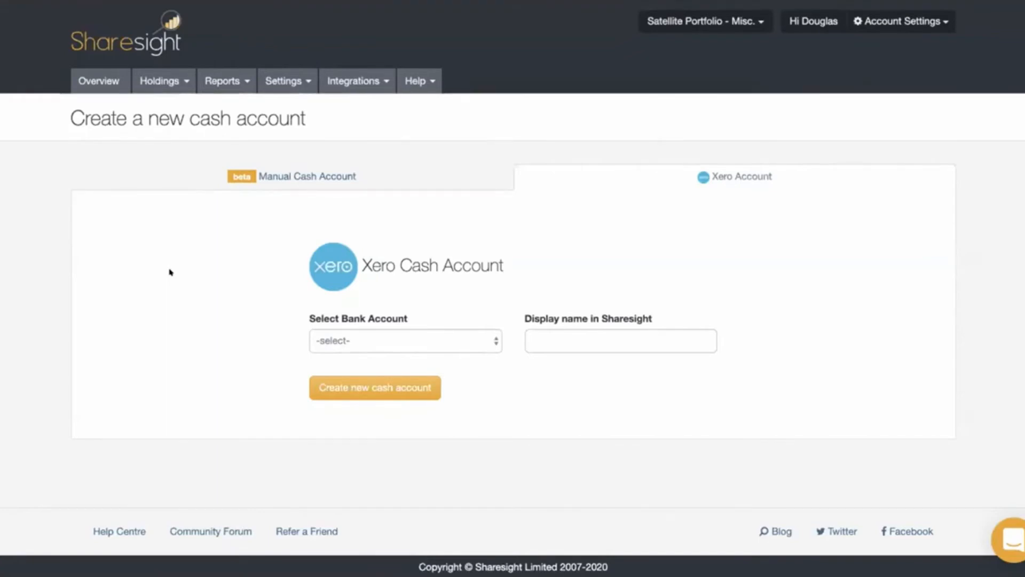
pyautogui.moveTo(487, 367)
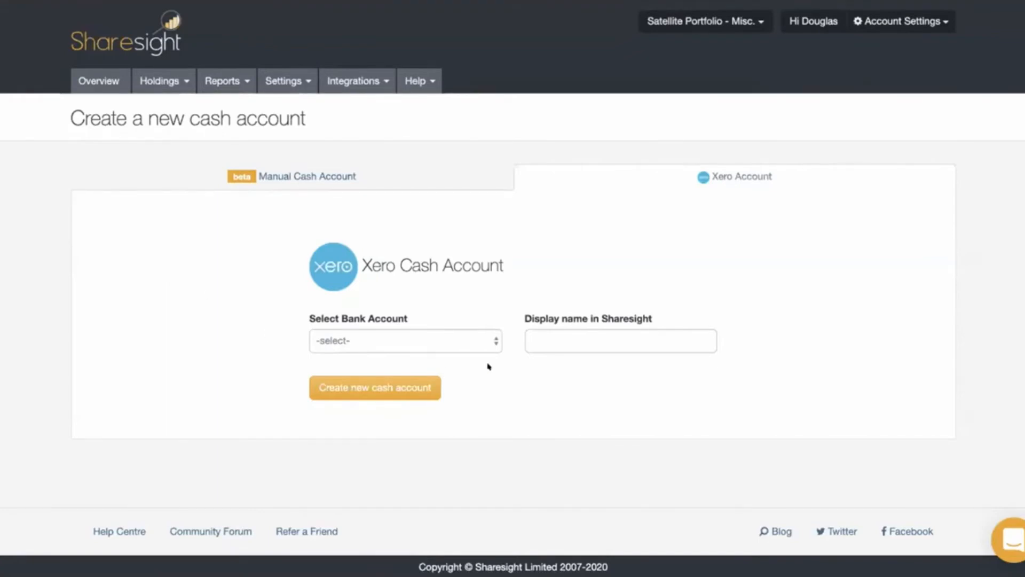
# Select Investment CMA as the Xero bank account and create 'Xero - Investment CMA'
pyautogui.click(404, 340)
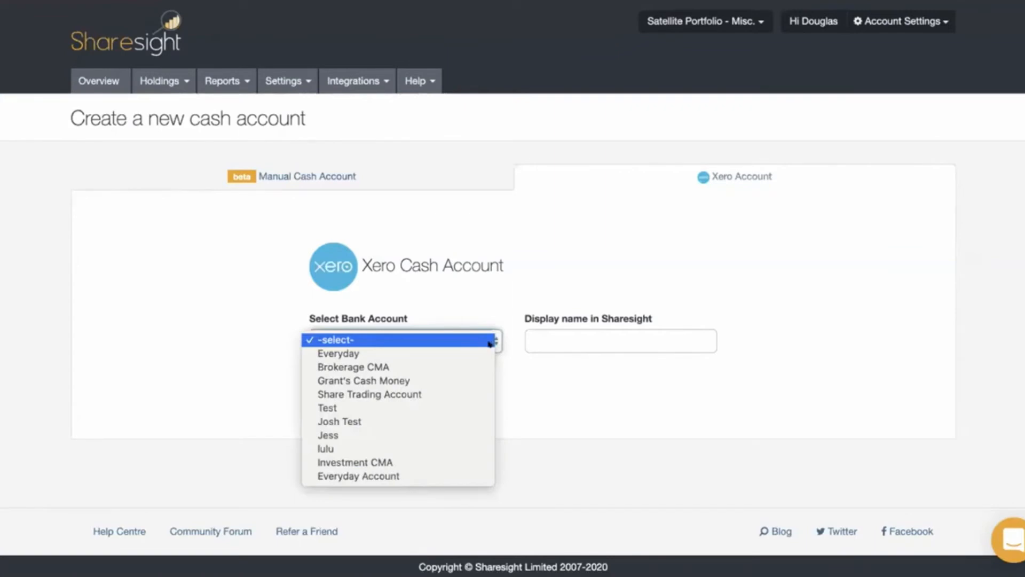
pyautogui.moveTo(338, 353)
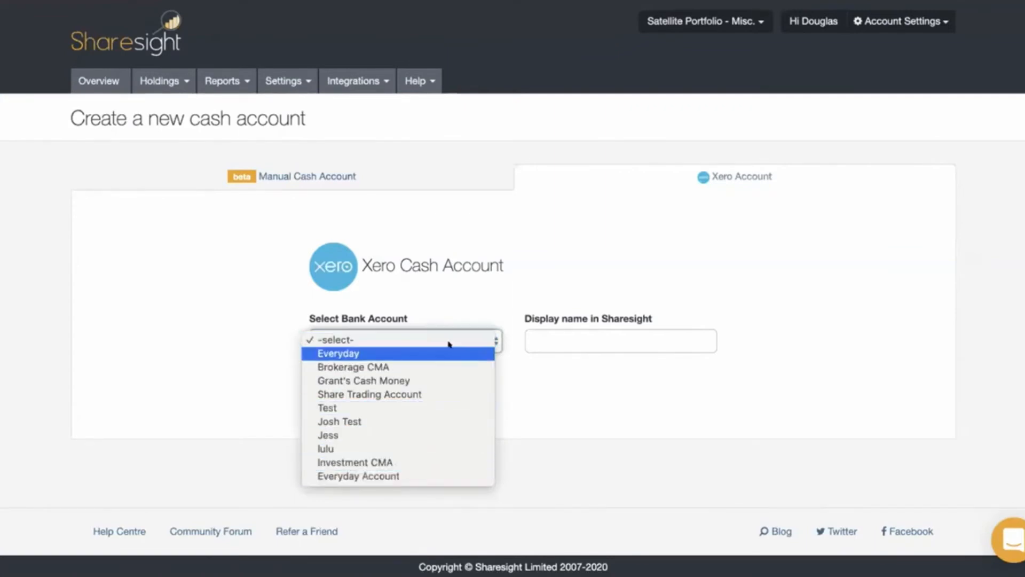
pyautogui.moveTo(358, 476)
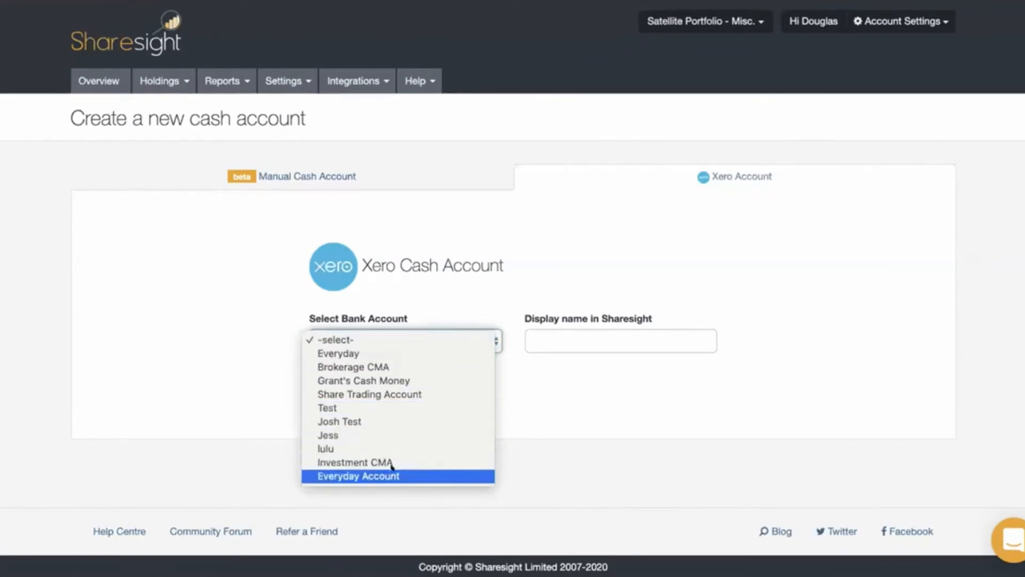
pyautogui.click(355, 462)
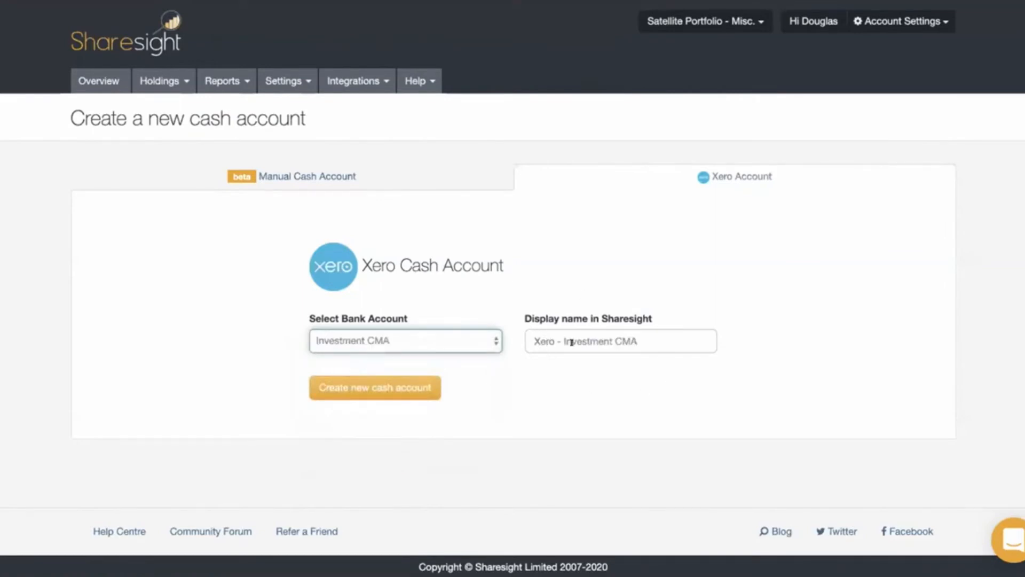
pyautogui.click(375, 387)
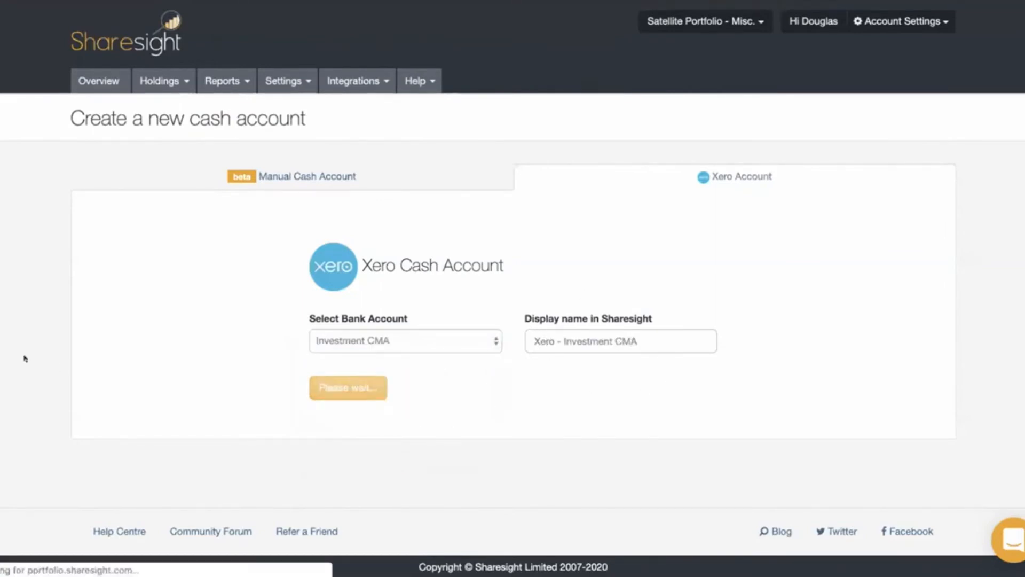
# Wait for the Xero - Investment CMA page to show AU$0.00 and no transactions
pyautogui.click(347, 387)
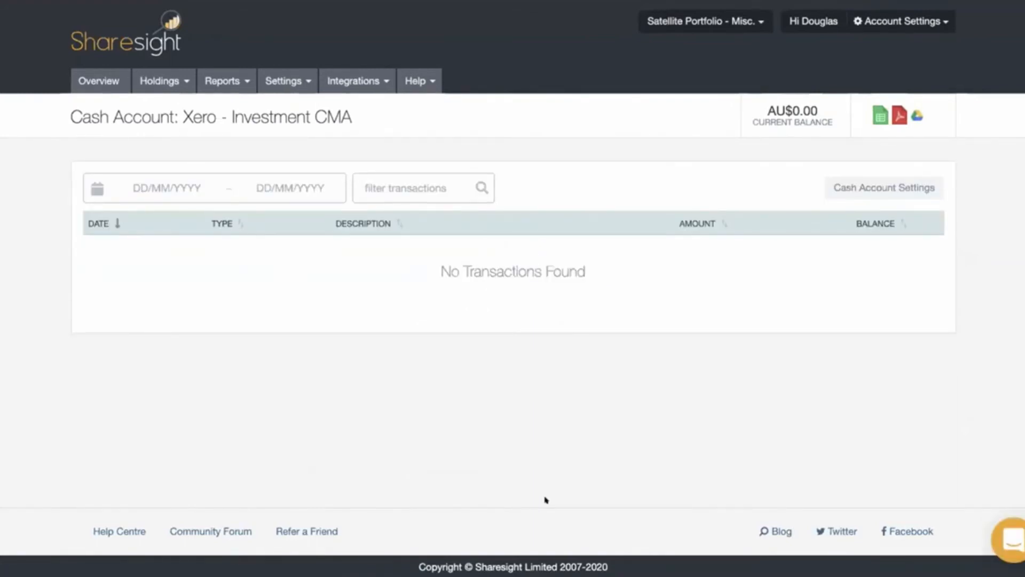
pyautogui.moveTo(425, 417)
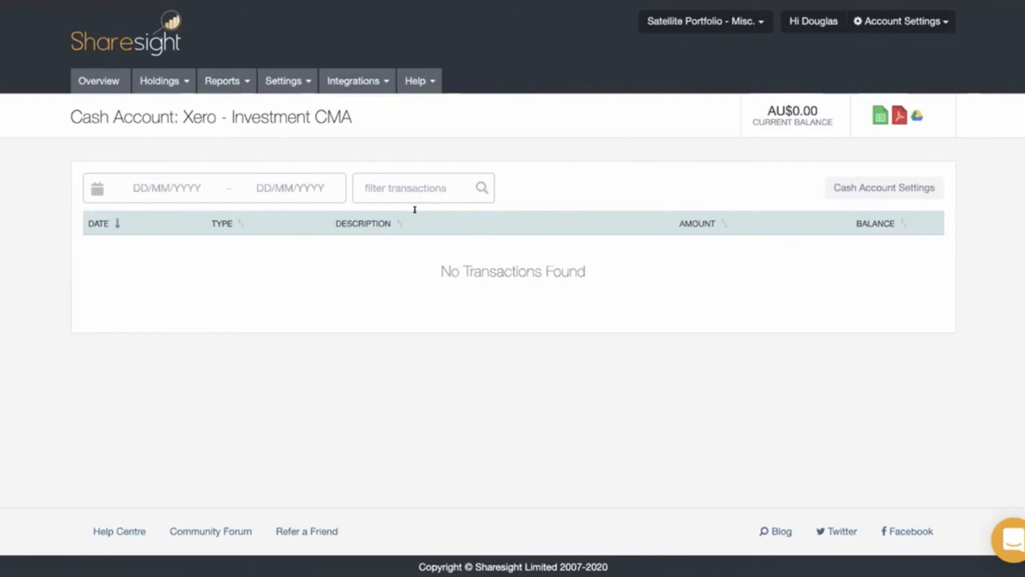
pyautogui.moveTo(437, 164)
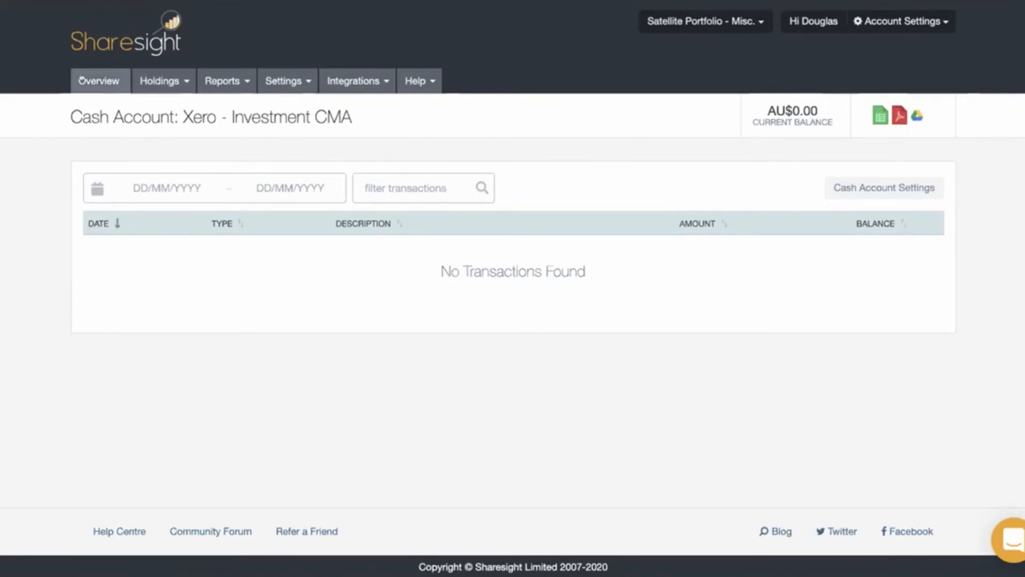
# On the overview, scroll to Cash Accounts to see Xero - Investment CMA at 0.00
pyautogui.click(99, 80)
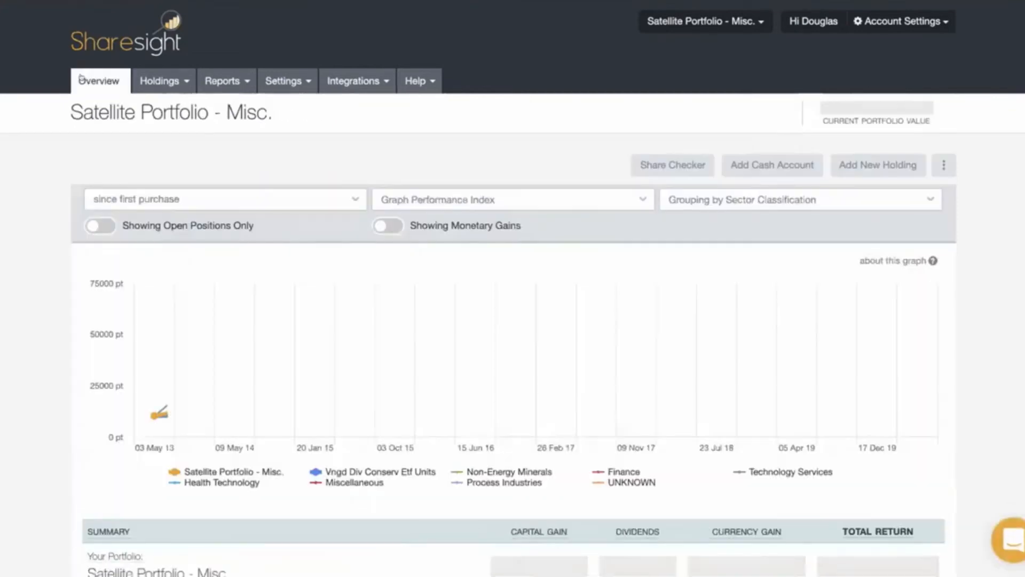
pyautogui.scroll(-3)
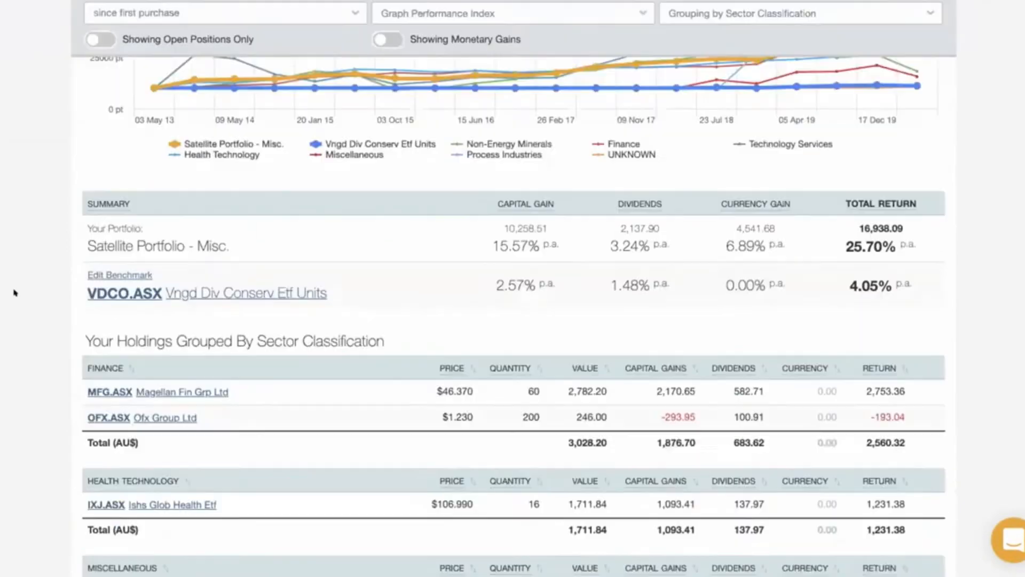
pyautogui.scroll(-3)
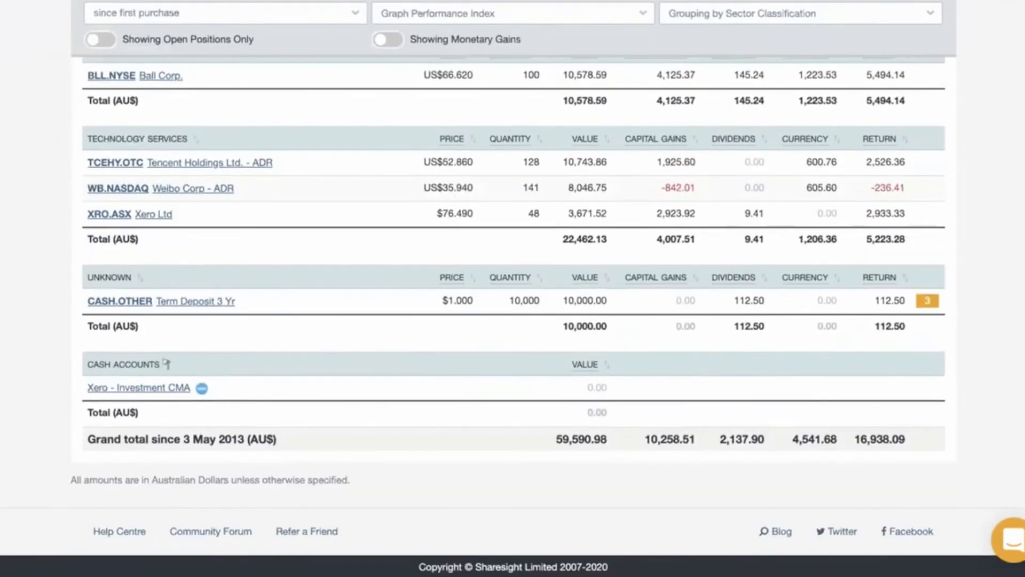
pyautogui.scroll(-3)
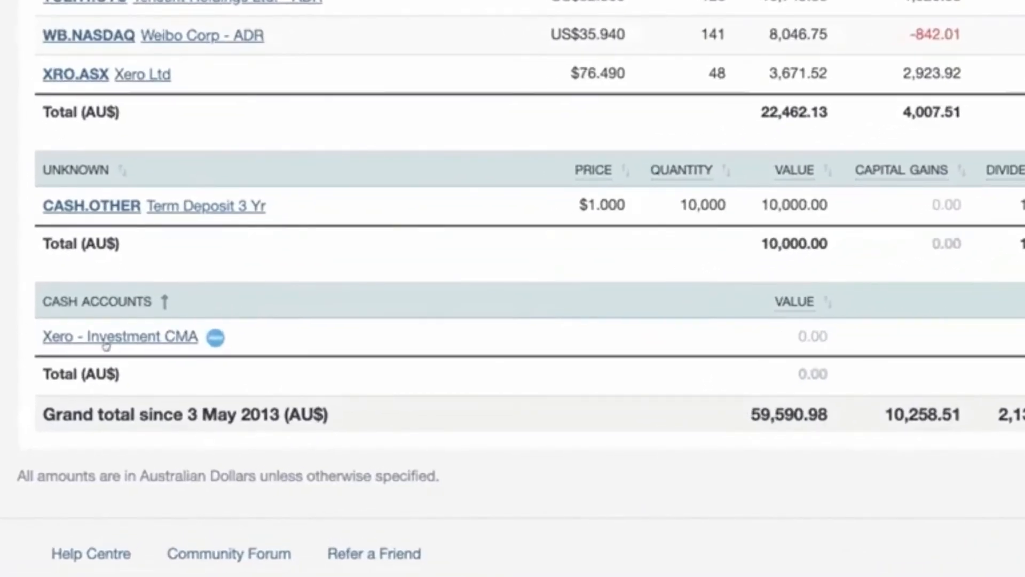
pyautogui.moveTo(226, 315)
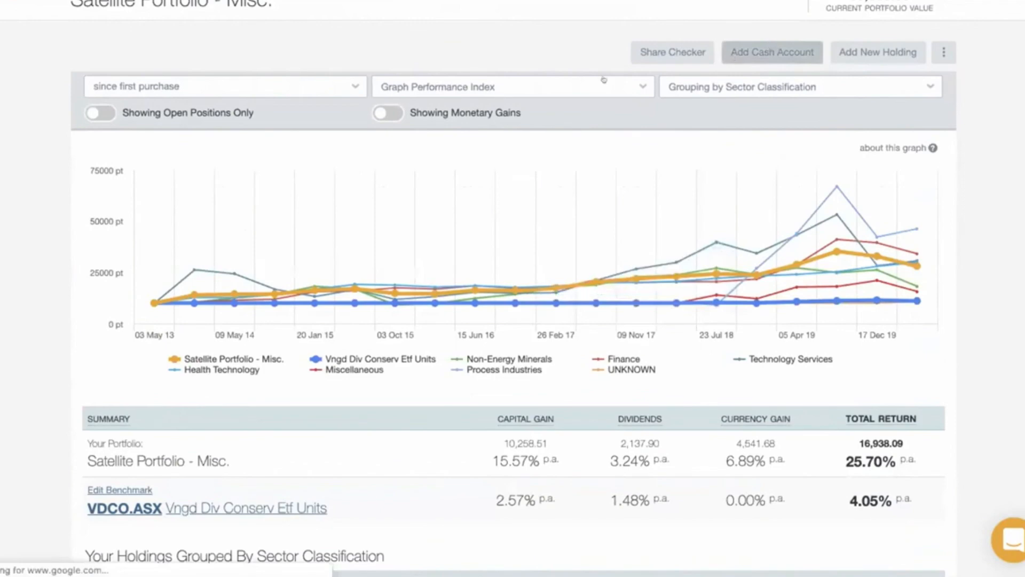
# Create a Xero cash account from Brokerage CMA, named 'Xero - Brokerage CMA', at AU$0.00
pyautogui.click(771, 52)
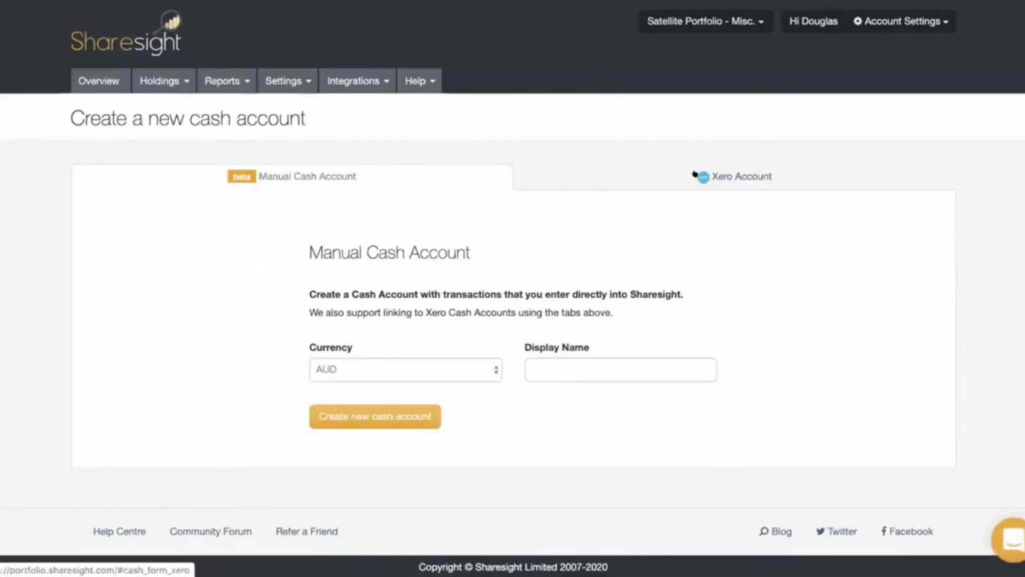
pyautogui.click(740, 176)
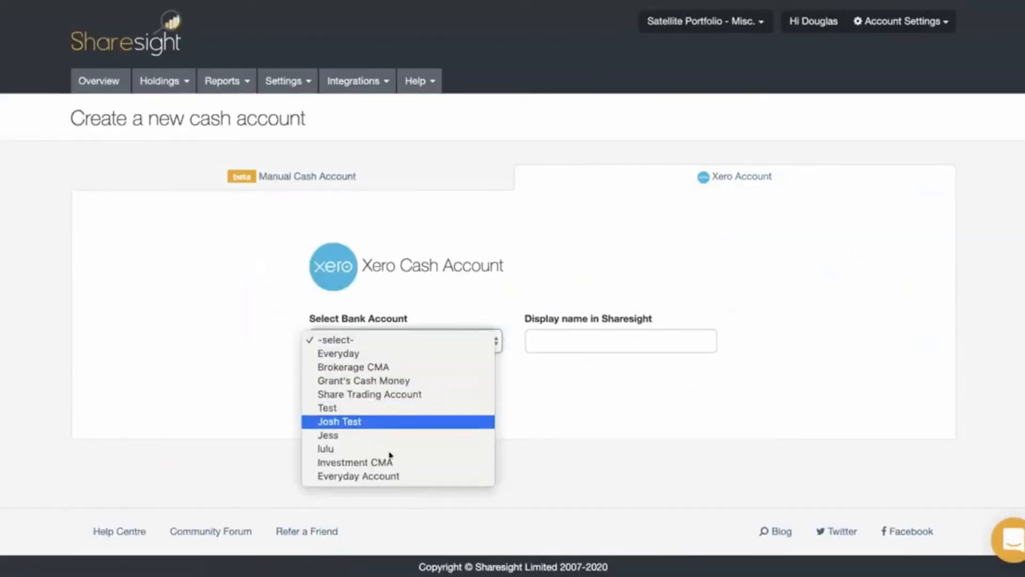
pyautogui.click(352, 366)
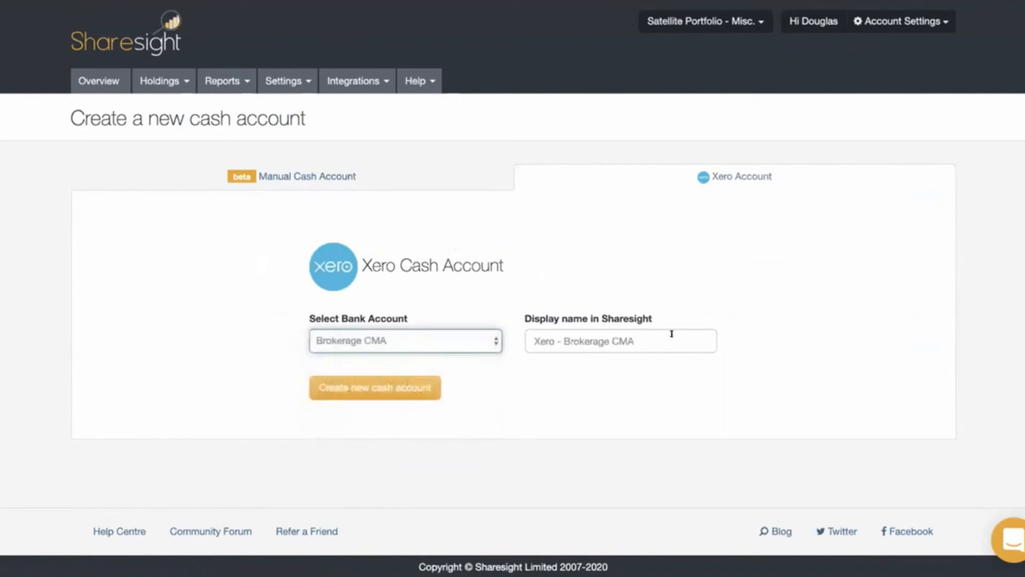
pyautogui.click(375, 387)
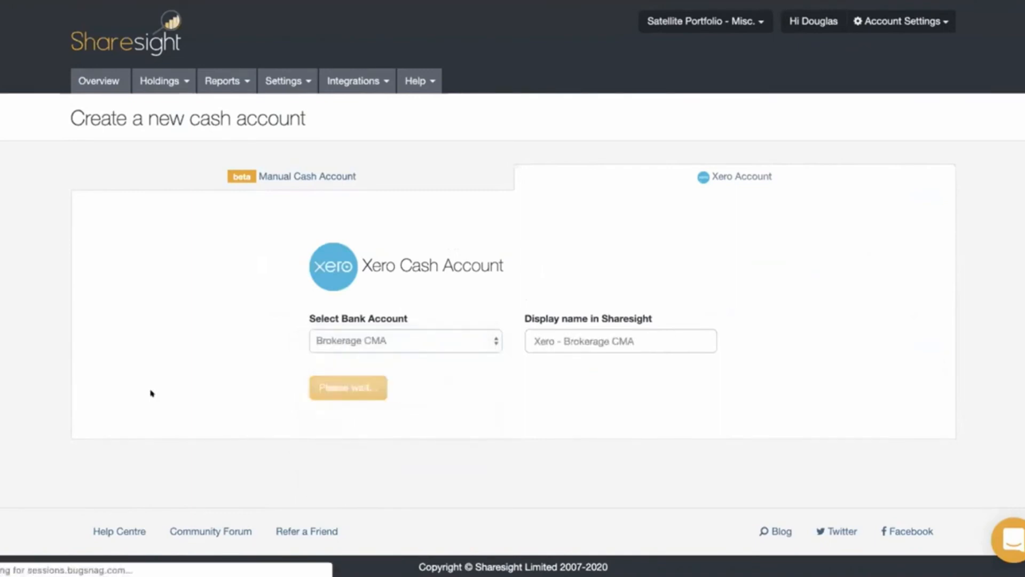
pyautogui.click(347, 387)
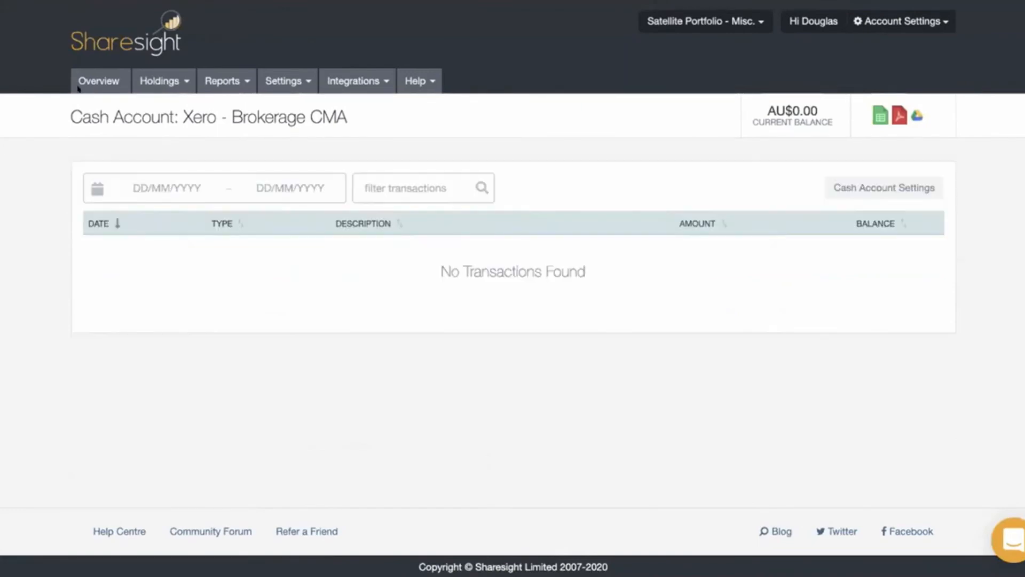
# Scroll the overview to Cash Accounts showing Xero - Brokerage CMA and Xero - Investment CMA
pyautogui.click(99, 80)
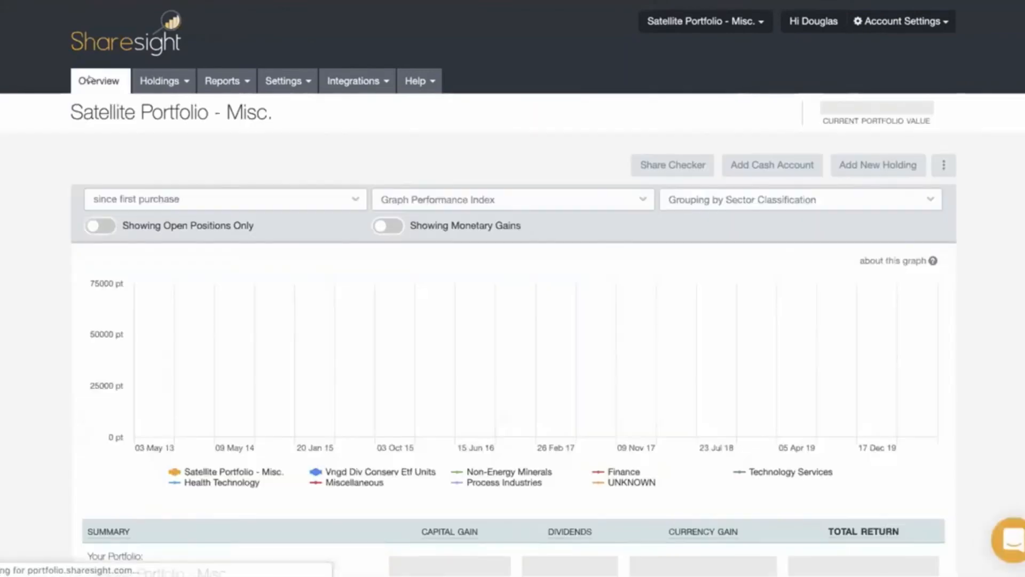
pyautogui.scroll(-3)
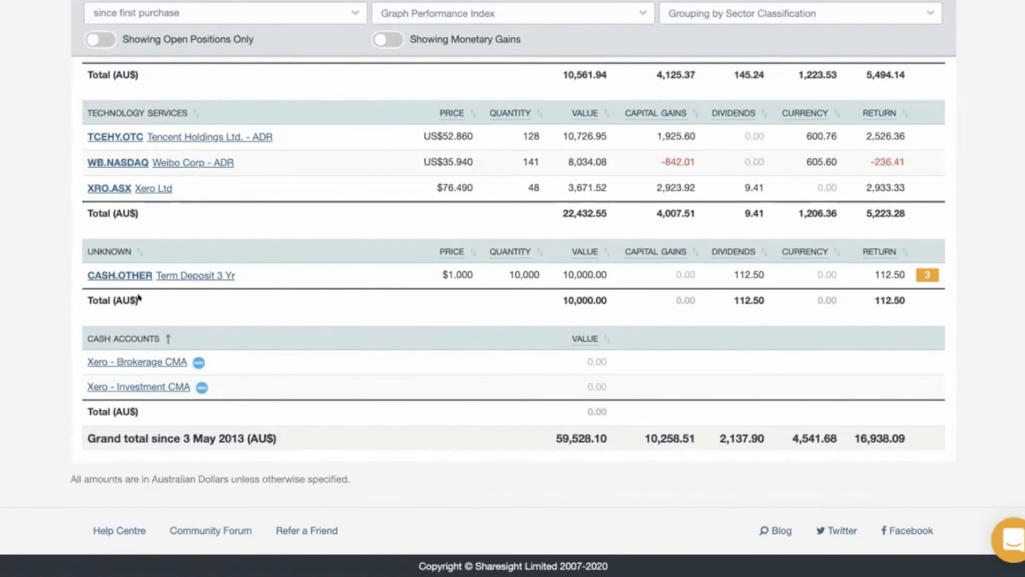
pyautogui.moveTo(62, 311)
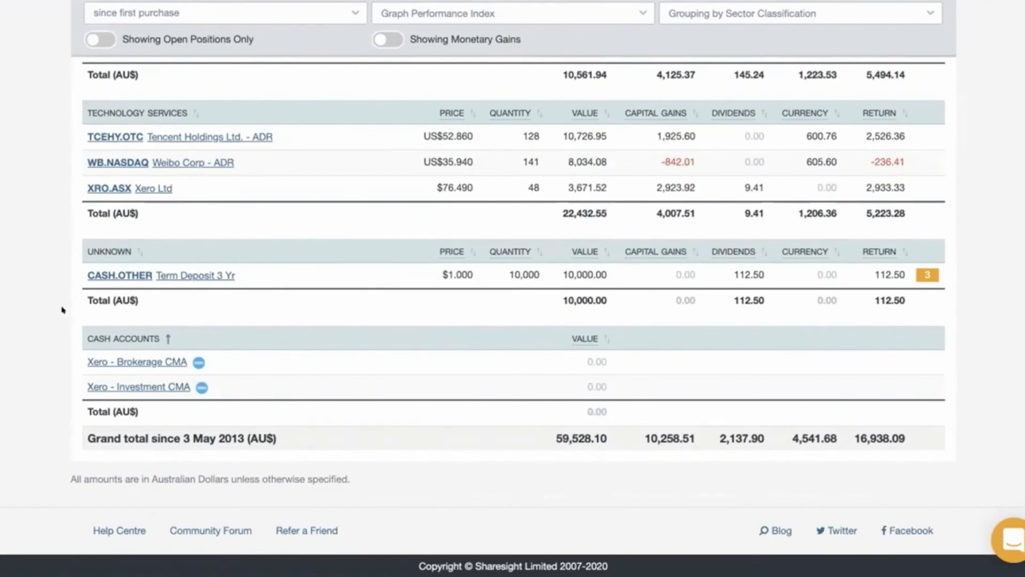